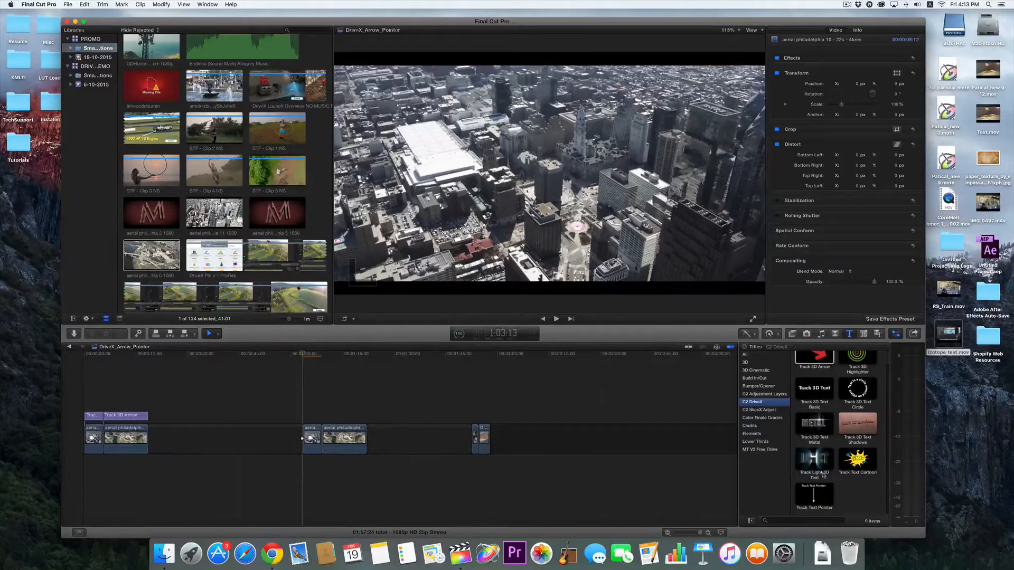
Select the Track Text Pointer title clip over the aerial city footage.
left_click(813, 493)
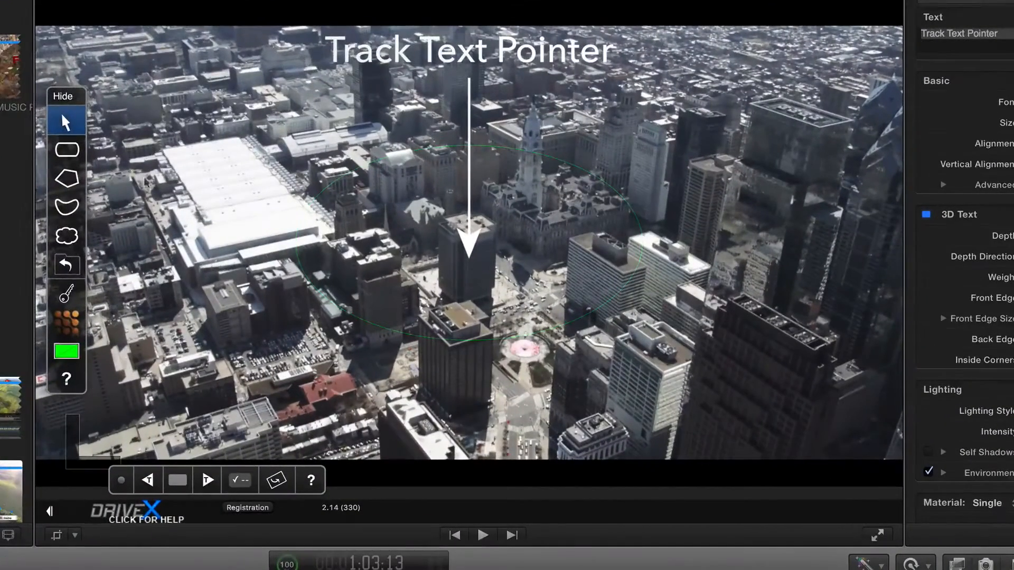
Outline the white-roofed arena with a polygon shape and track it so the arrow aims at it.
left_click(66, 178)
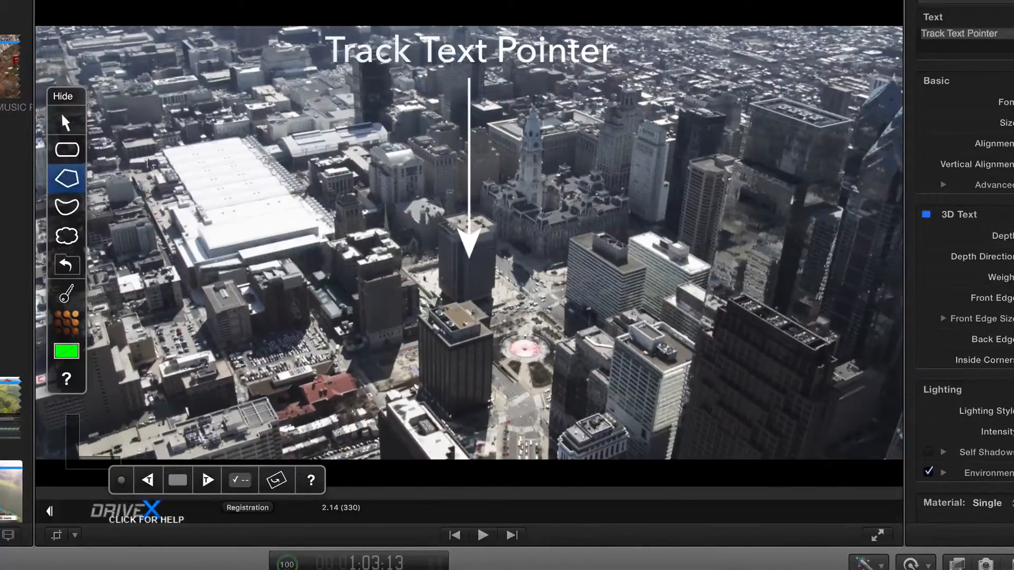
left_click_drag(162, 152, 233, 142)
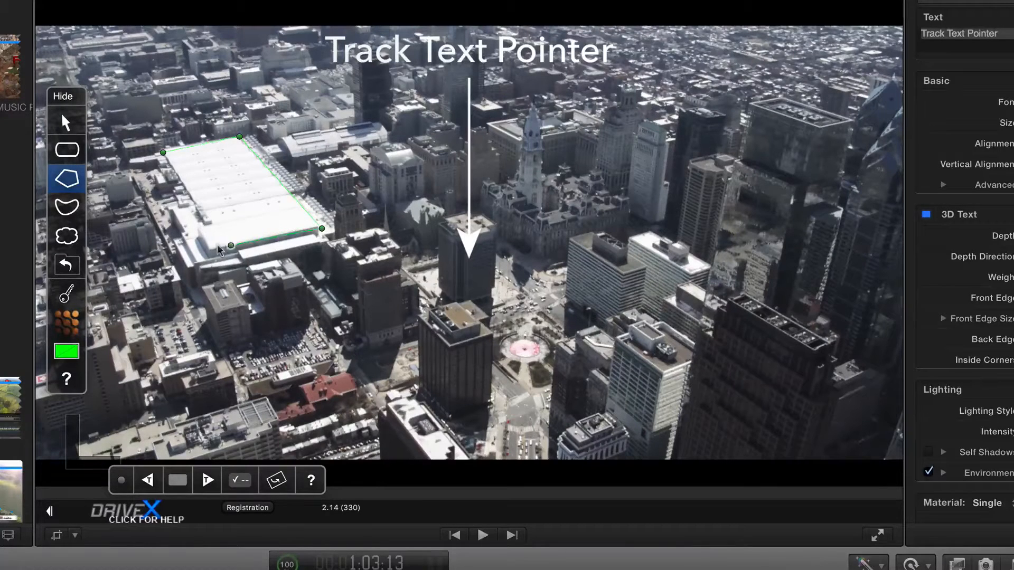
left_click_drag(231, 244, 207, 254)
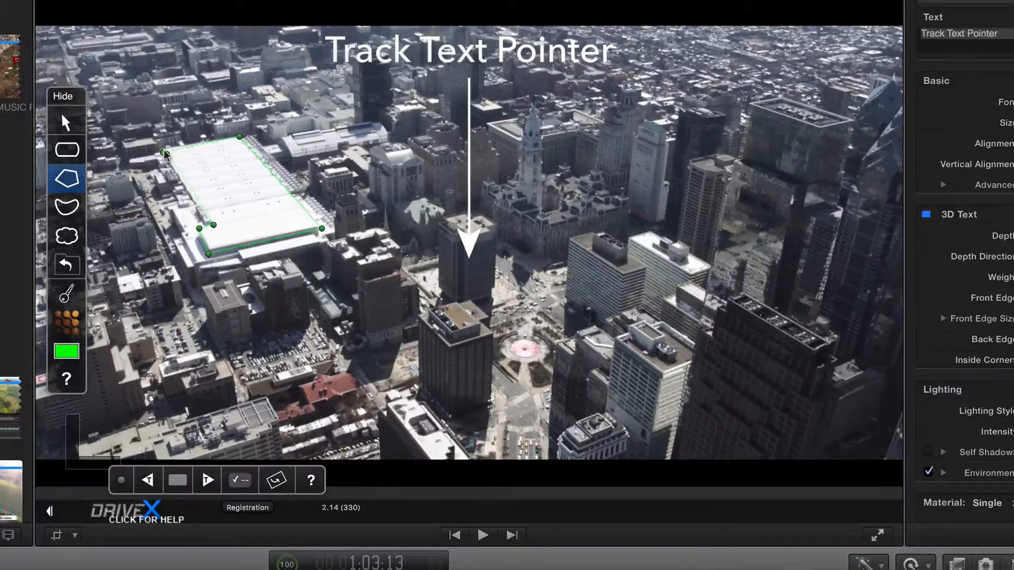
left_click(65, 121)
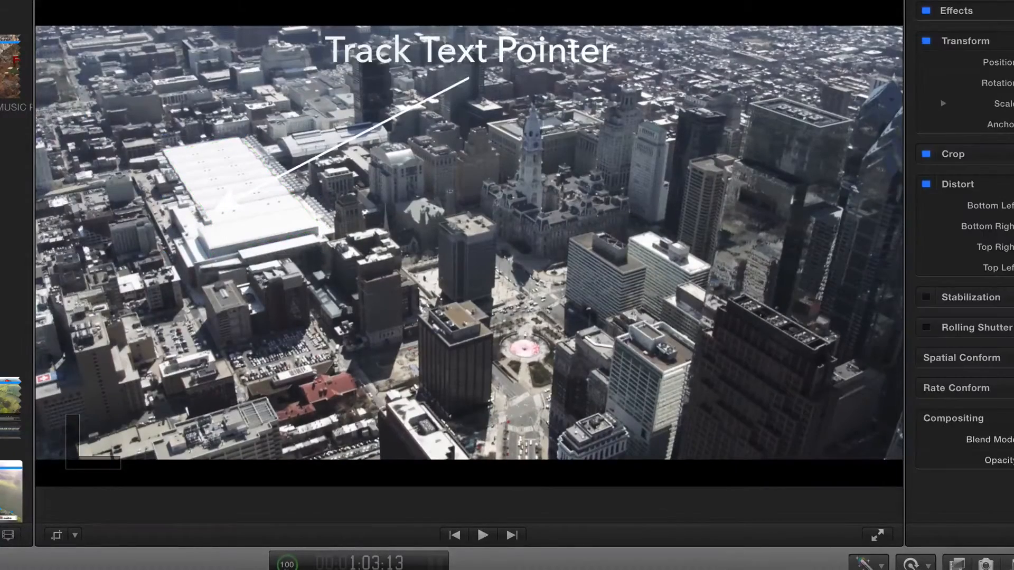
In Published Parameters, thicken the pointer line, enlarge the arrow and lower the label slightly.
left_click(481, 534)
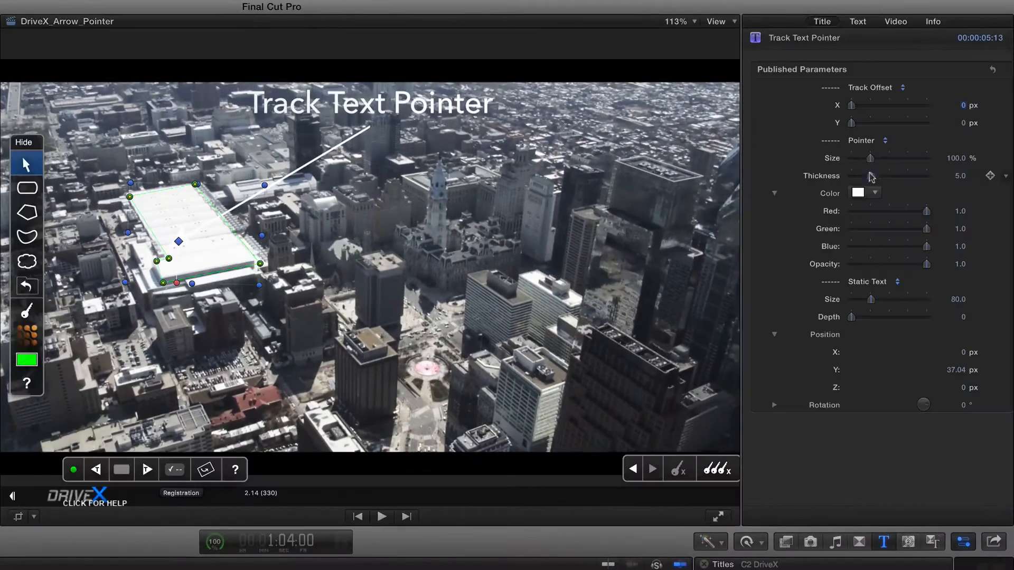
left_click_drag(871, 177, 893, 176)
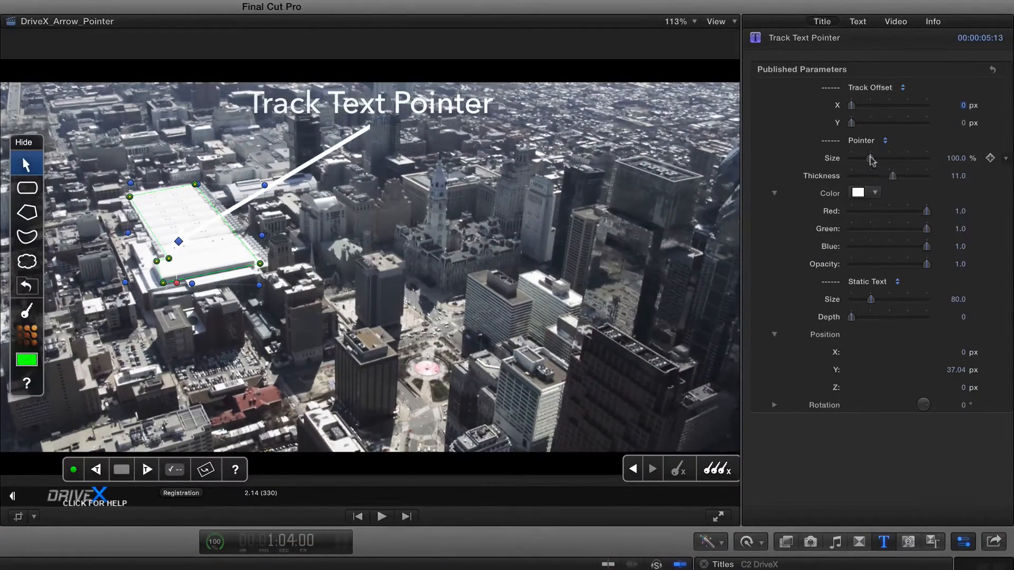
left_click_drag(869, 159, 879, 159)
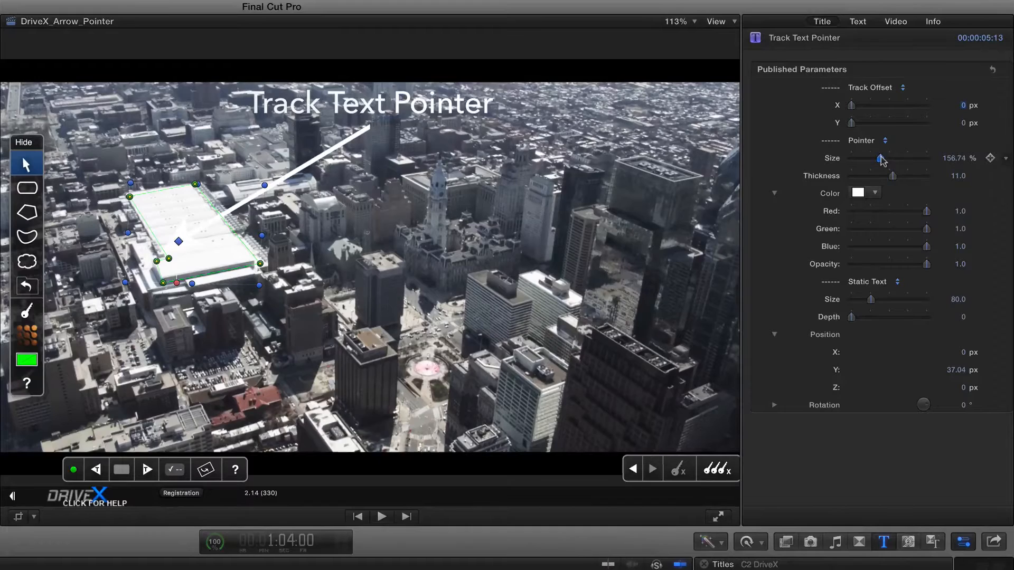
left_click_drag(883, 158, 878, 158)
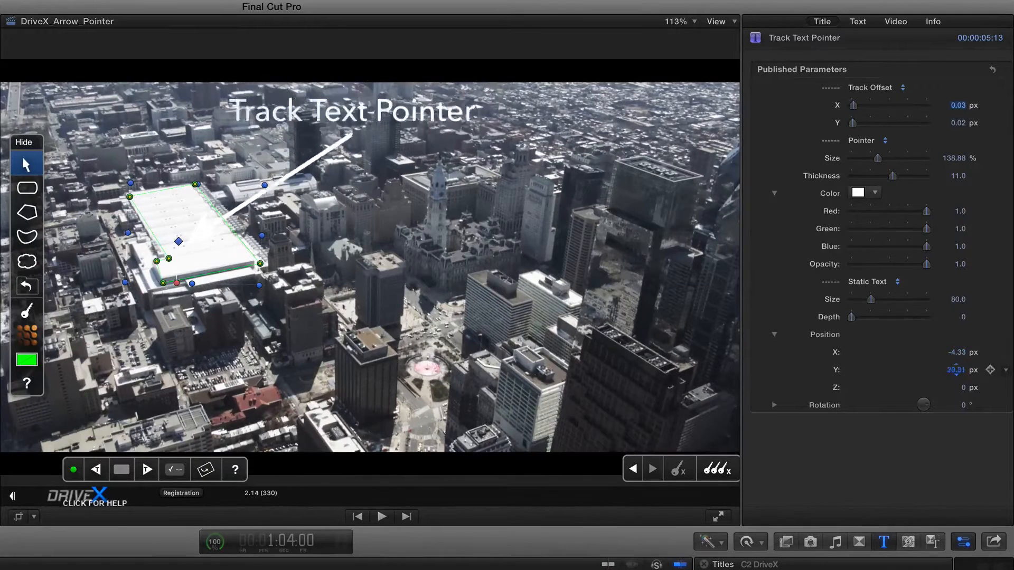
left_click_drag(954, 370, 954, 370)
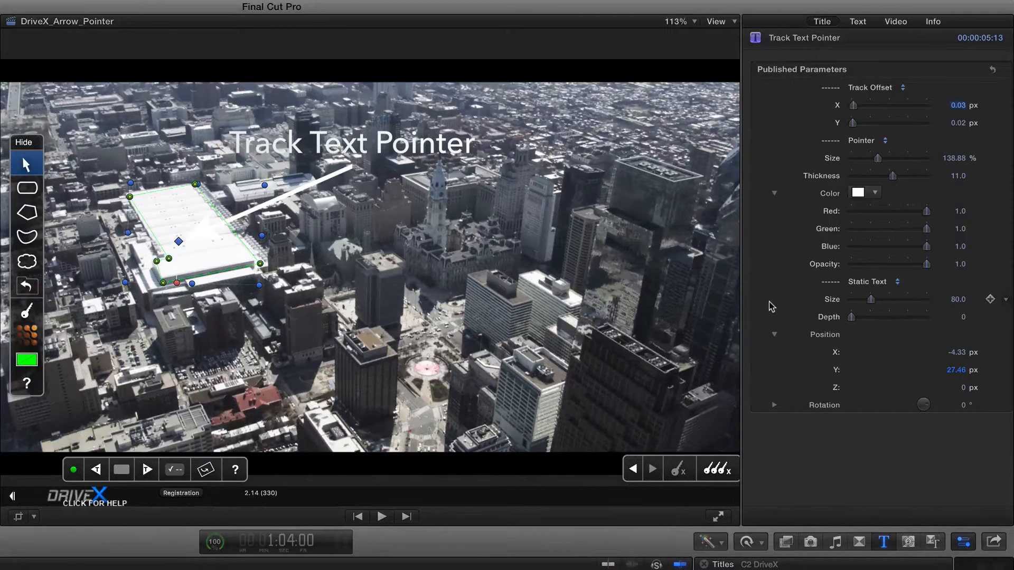
left_click(858, 21)
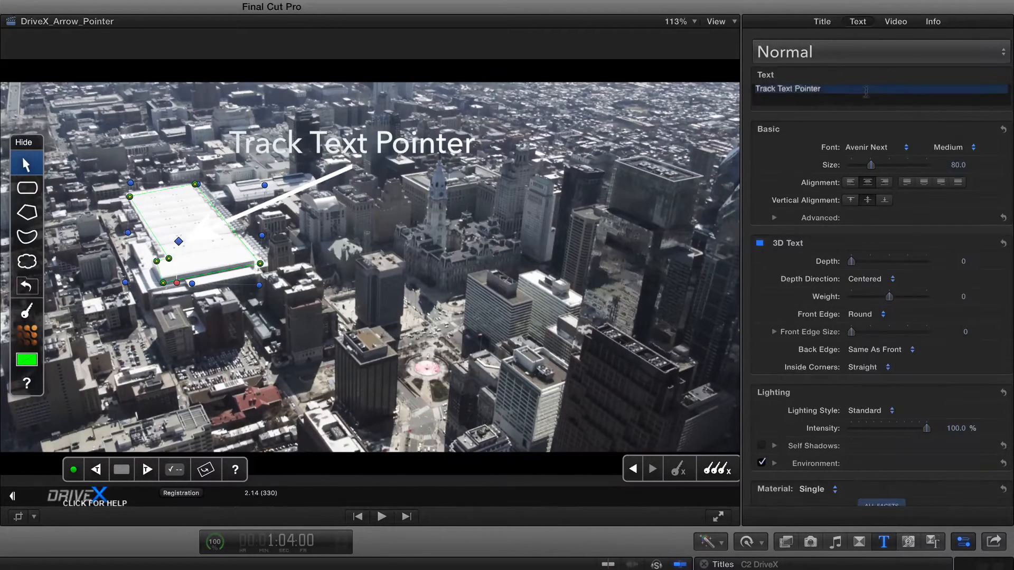
Retype the label as 'Music Festival Arena' and set its material colour to black.
type("Music Festival Arena")
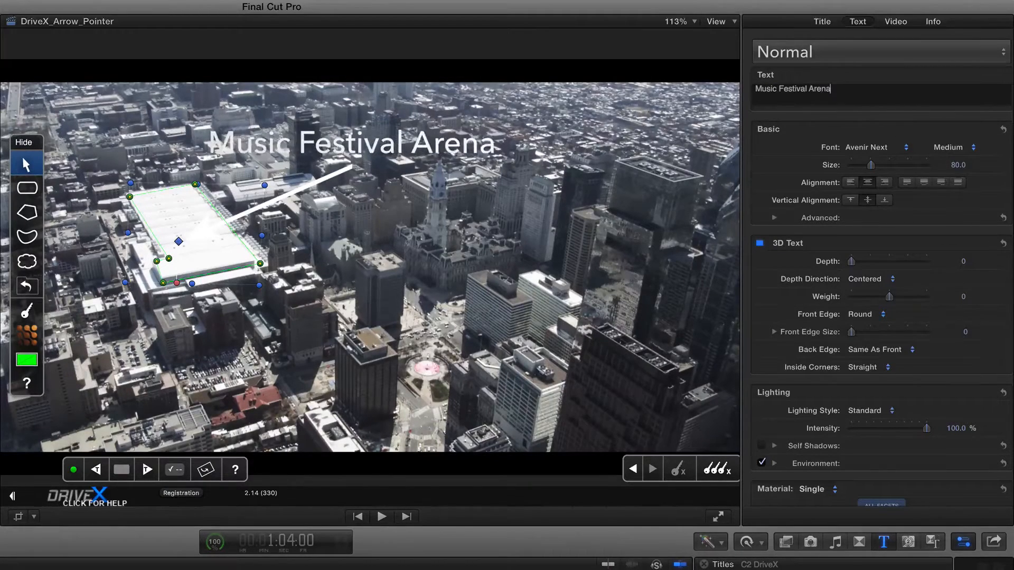
scroll("down", 3)
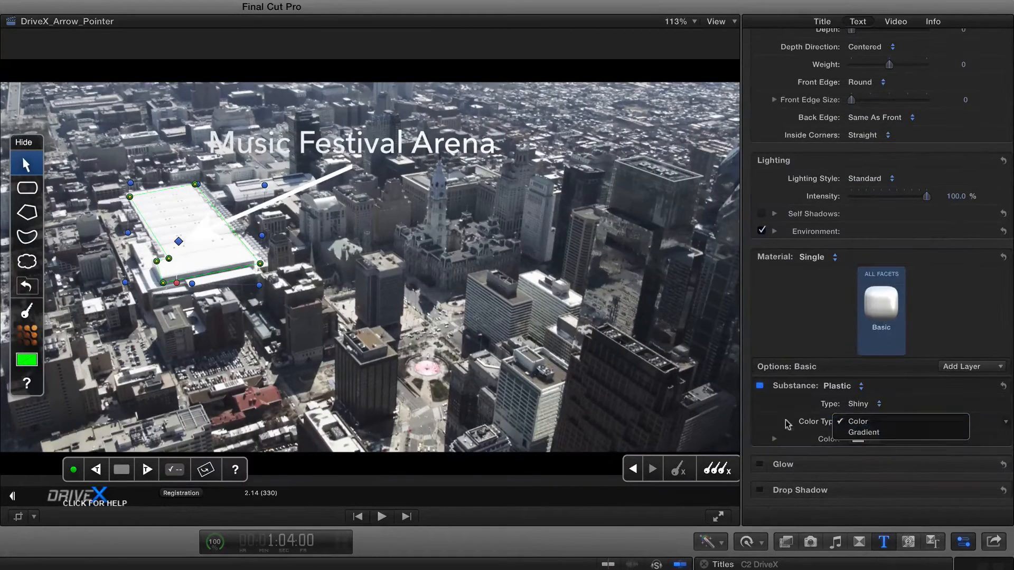
left_click(856, 422)
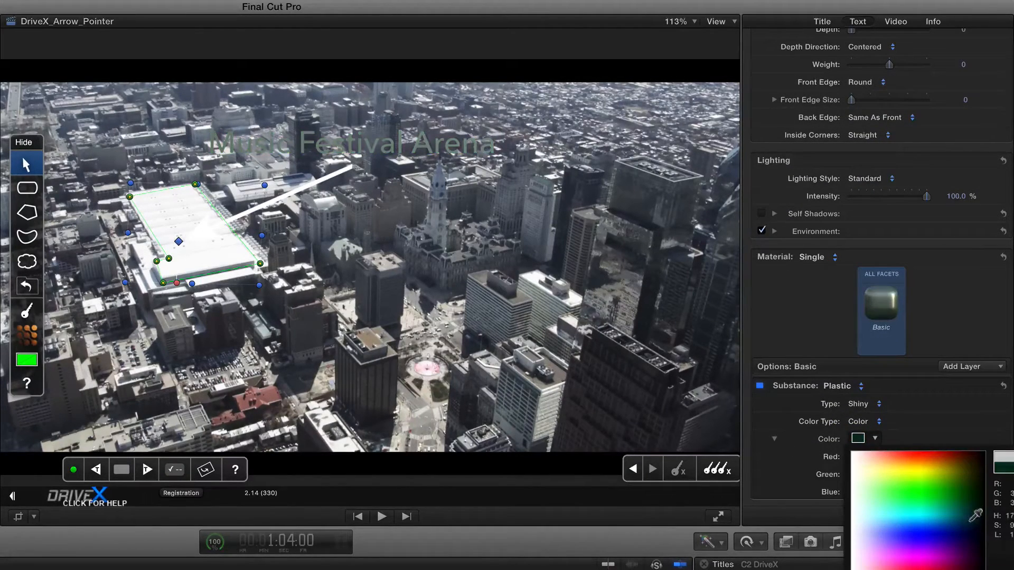
left_click(976, 517)
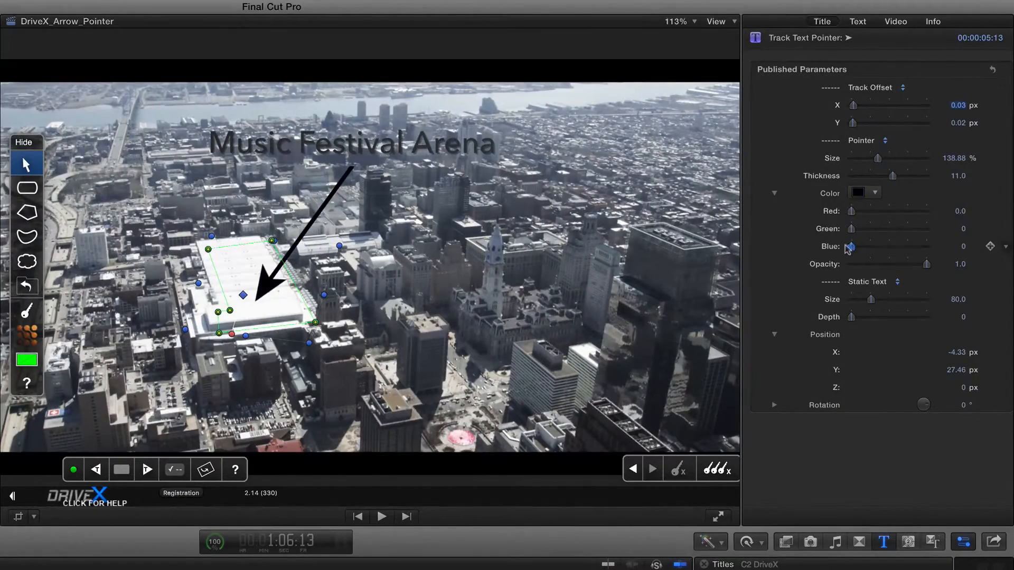
Set the label's text material Substance to Flat.
scroll("down", 3)
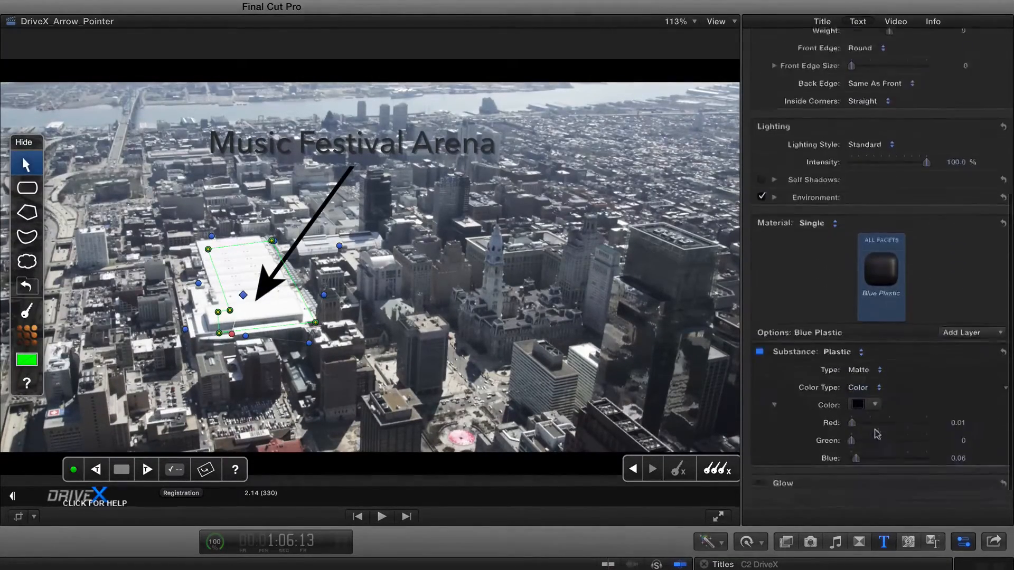
scroll("down", 3)
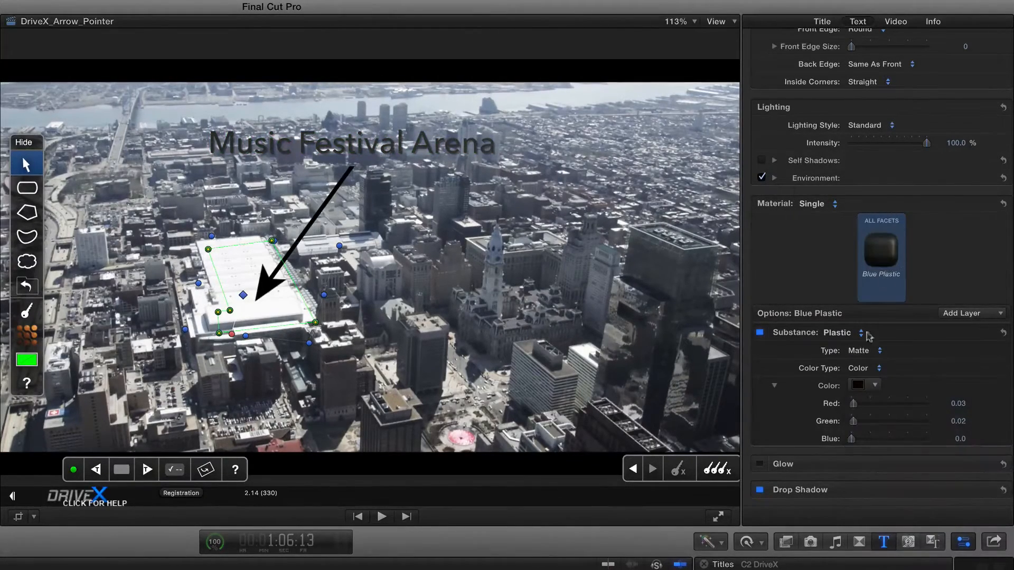
left_click(860, 333)
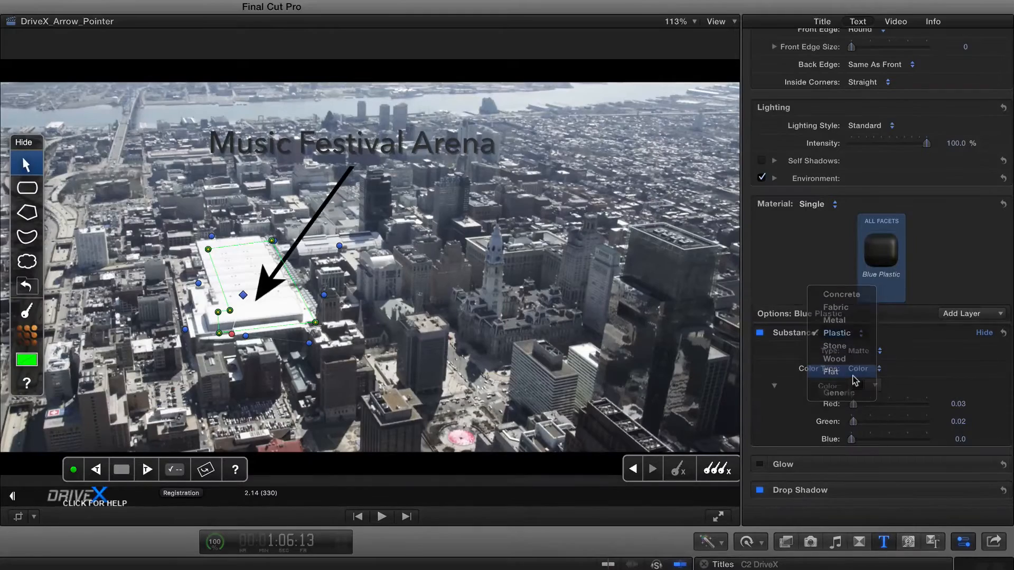
left_click(830, 371)
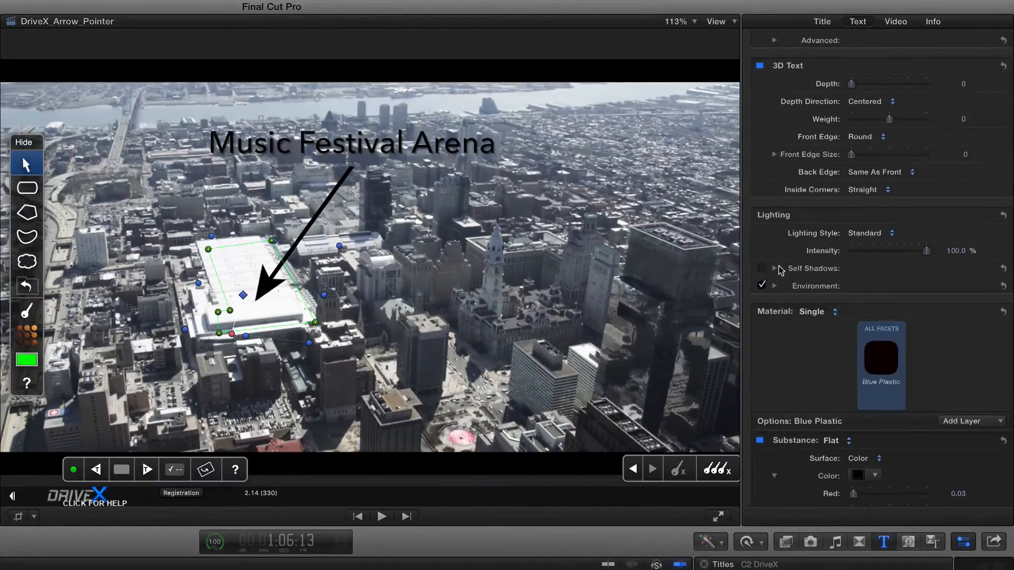
Set Static Text Size to 85 and Depth to 24 for a 3D label.
left_click(821, 21)
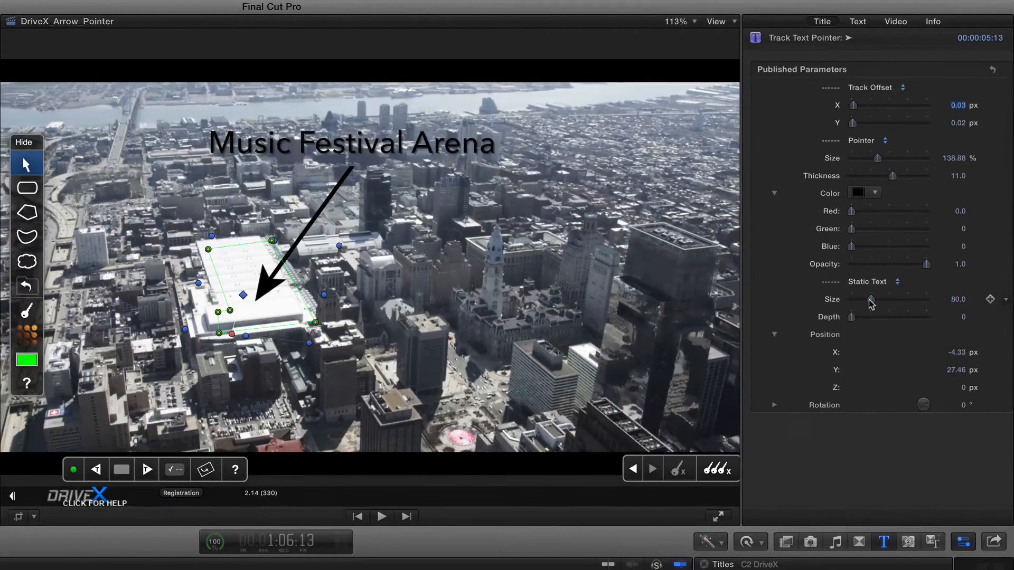
left_click_drag(869, 317, 889, 317)
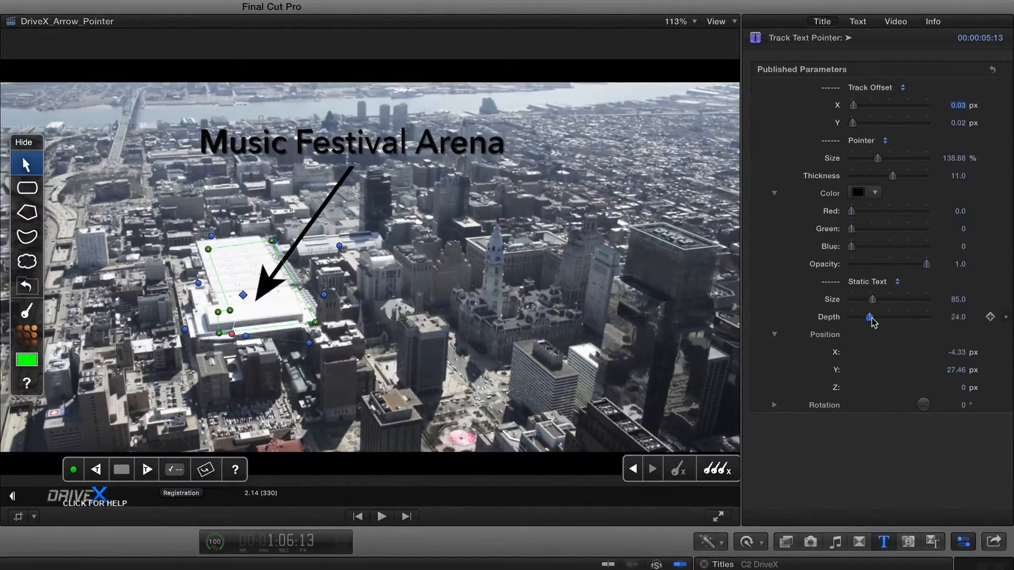
left_click_drag(871, 317, 863, 317)
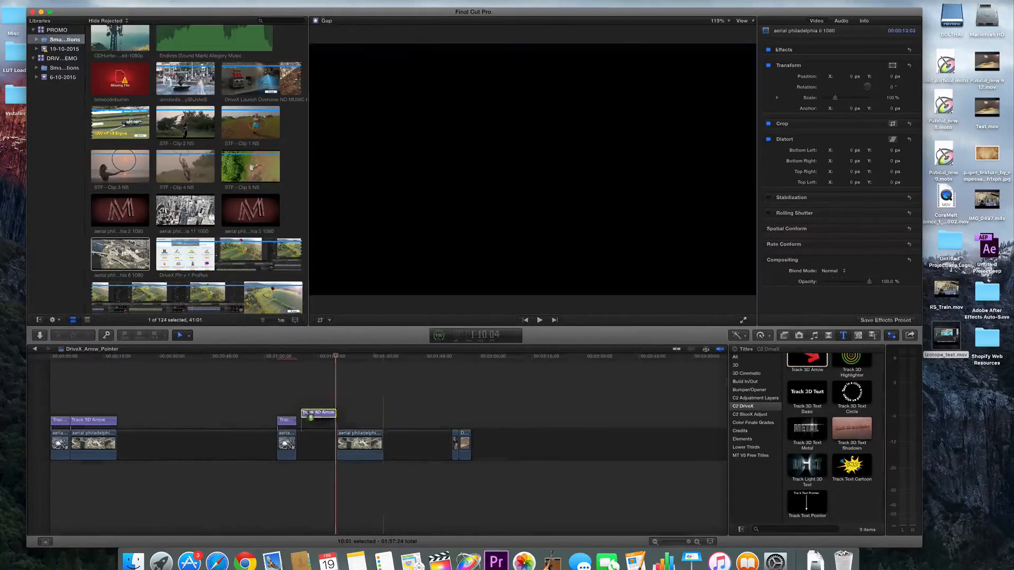
Bring the museum clip into the viewer for the Track 3D Arrow title.
left_click(353, 419)
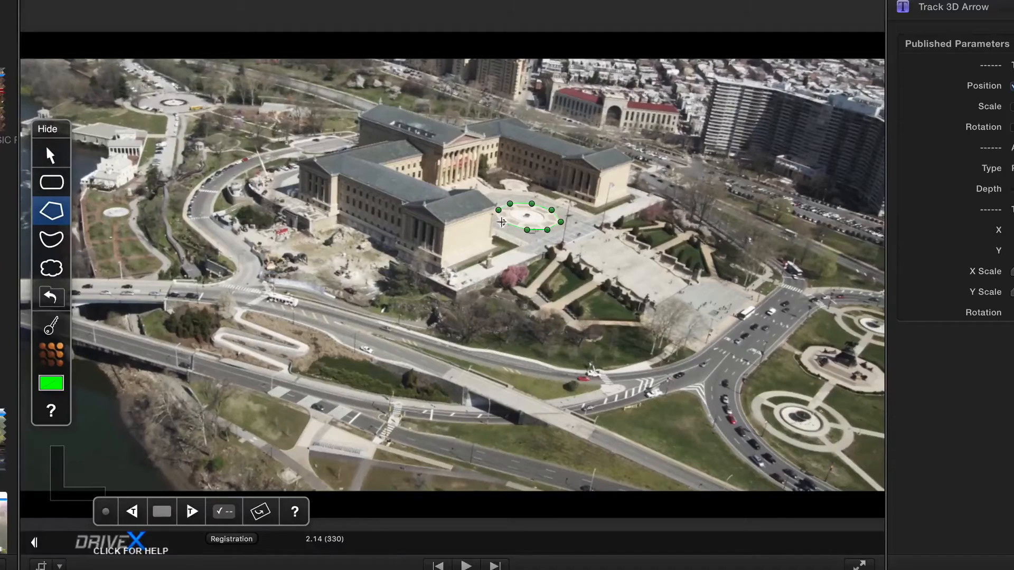
Track the outlined spot beside the museum with Position tracking enabled.
left_click(51, 154)
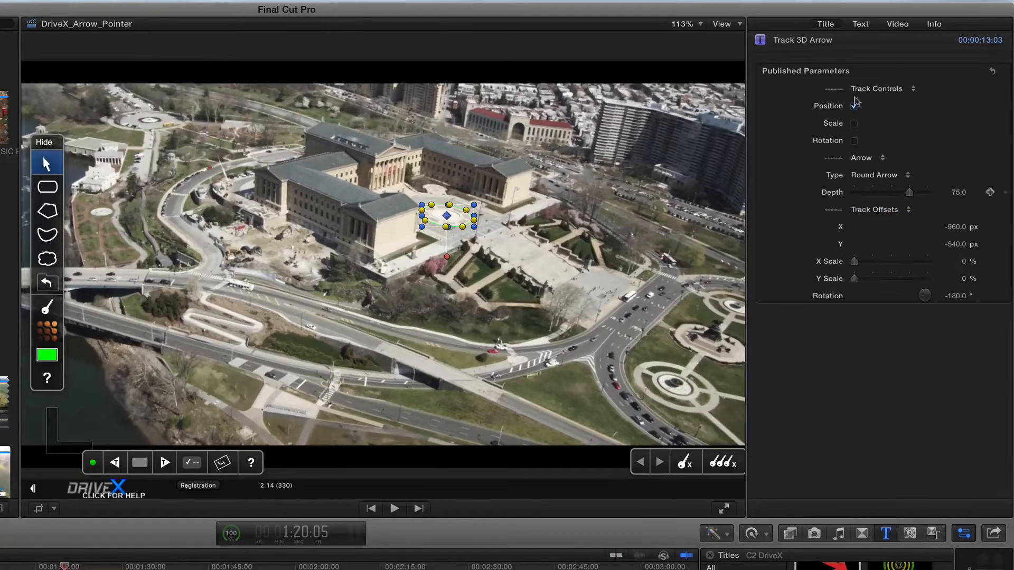
Change the 3D arrow's Substance colour from red to dark blue.
left_click(860, 24)
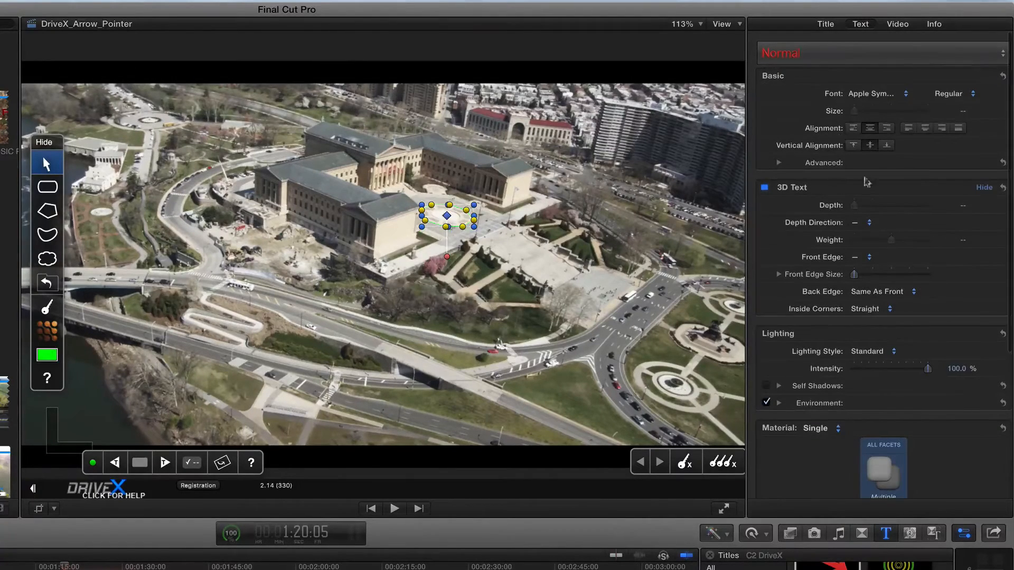
scroll("down", 3)
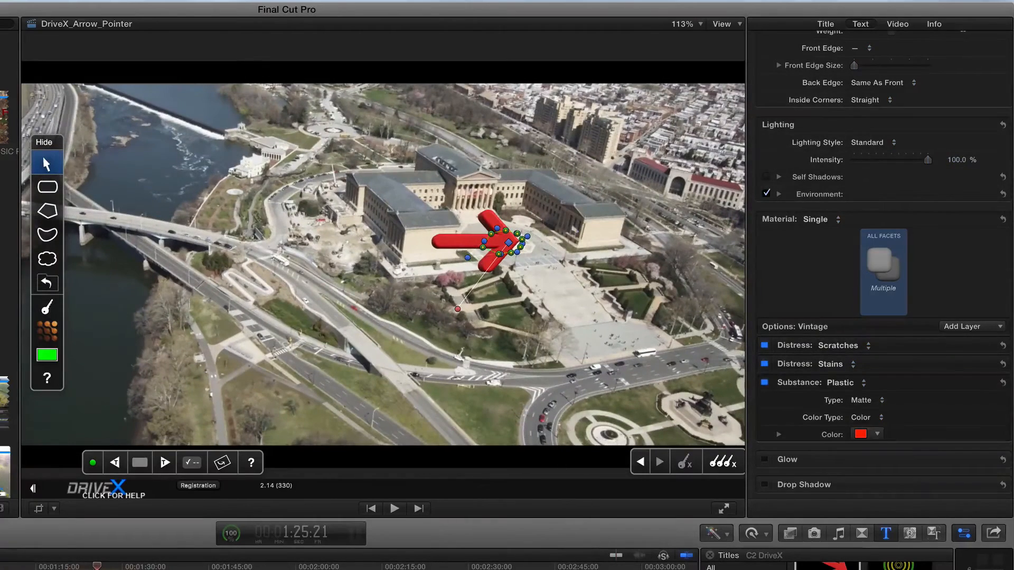
left_click(861, 434)
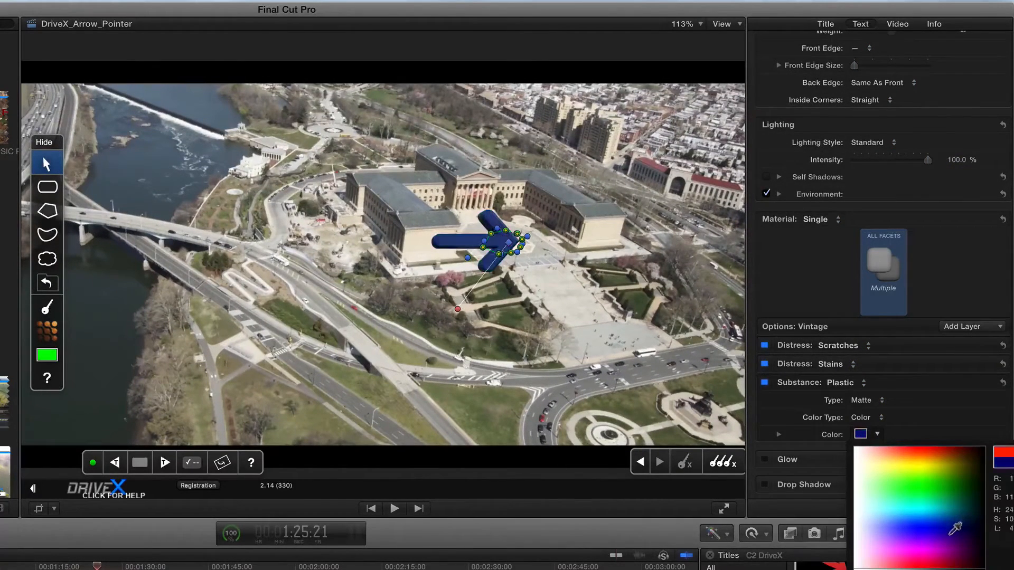